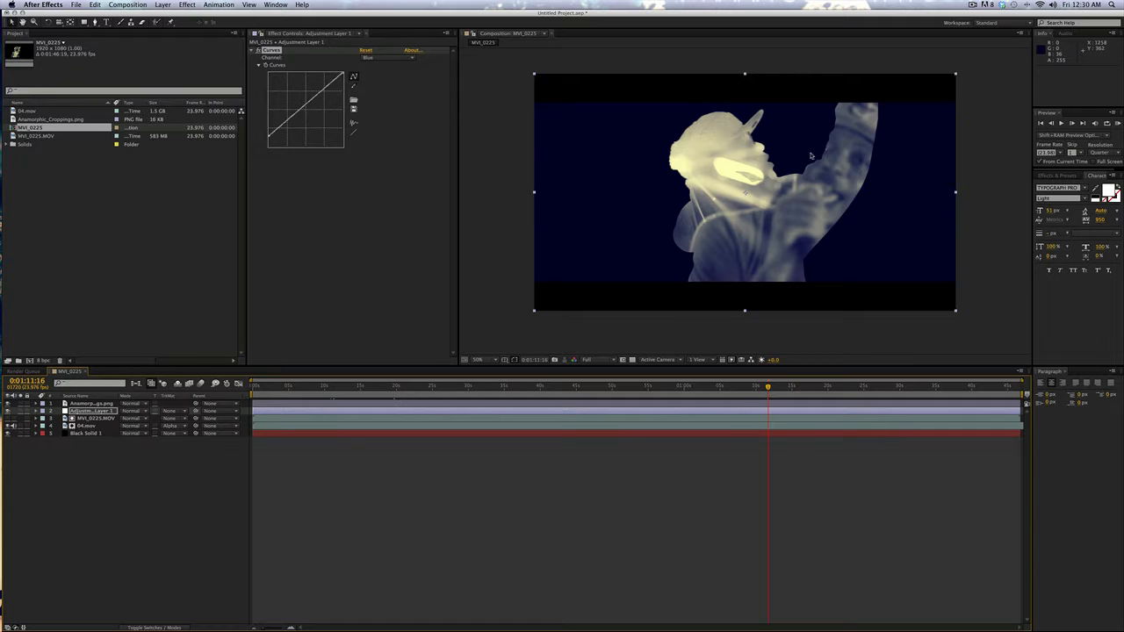
{"action": "mouse_move", "coordinate": [794, 196]}
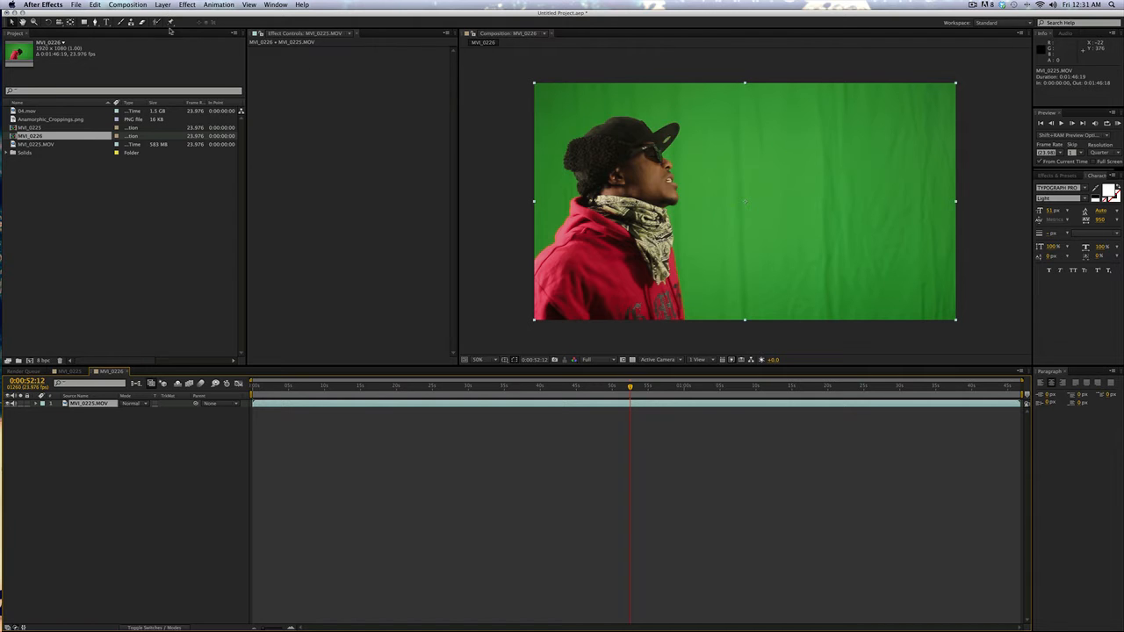
- Create a blue solid layer via Layer > New > Solid and reselect the green-screen footage layer
{"action": "left_click", "coordinate": [162, 3]}
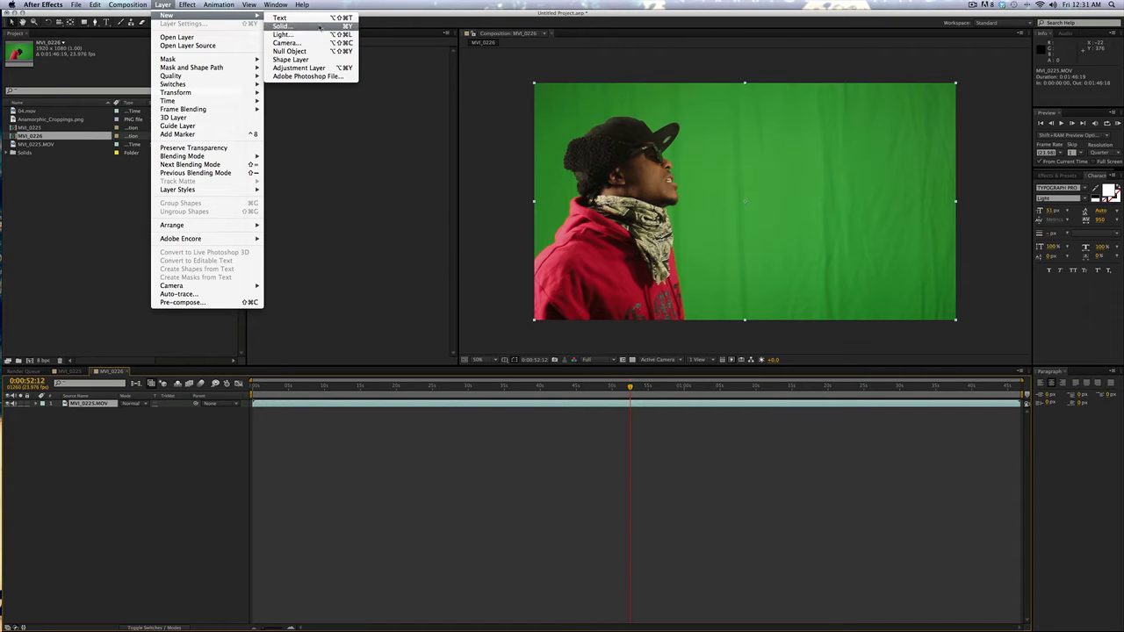
{"action": "left_click", "coordinate": [281, 26]}
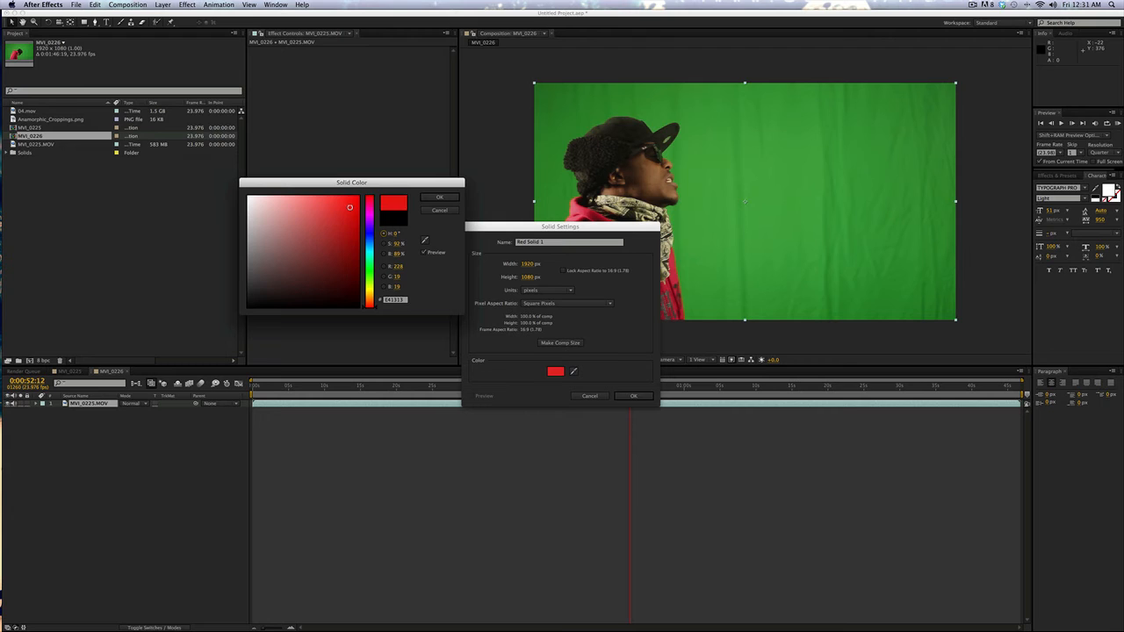
{"action": "left_click", "coordinate": [369, 237]}
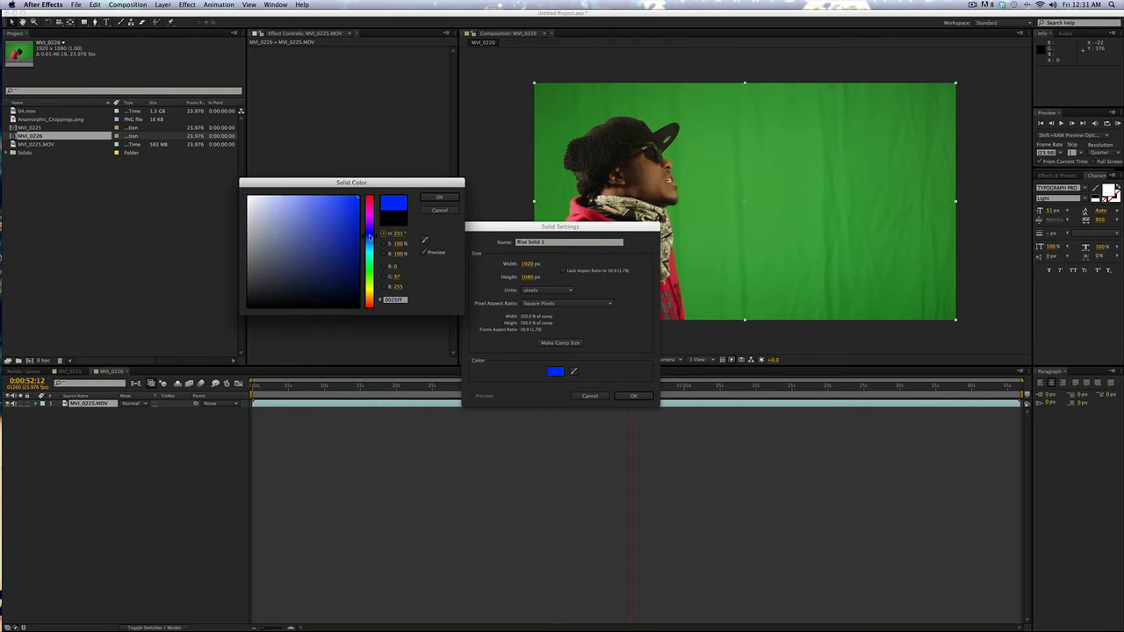
{"action": "left_click", "coordinate": [632, 397]}
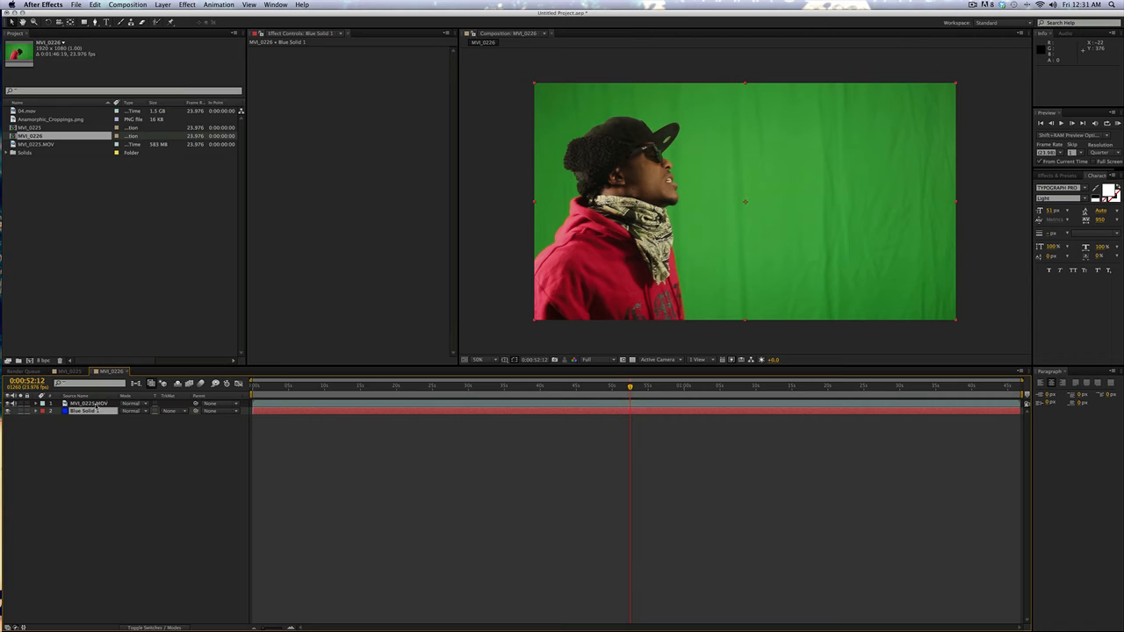
{"action": "left_click", "coordinate": [187, 7]}
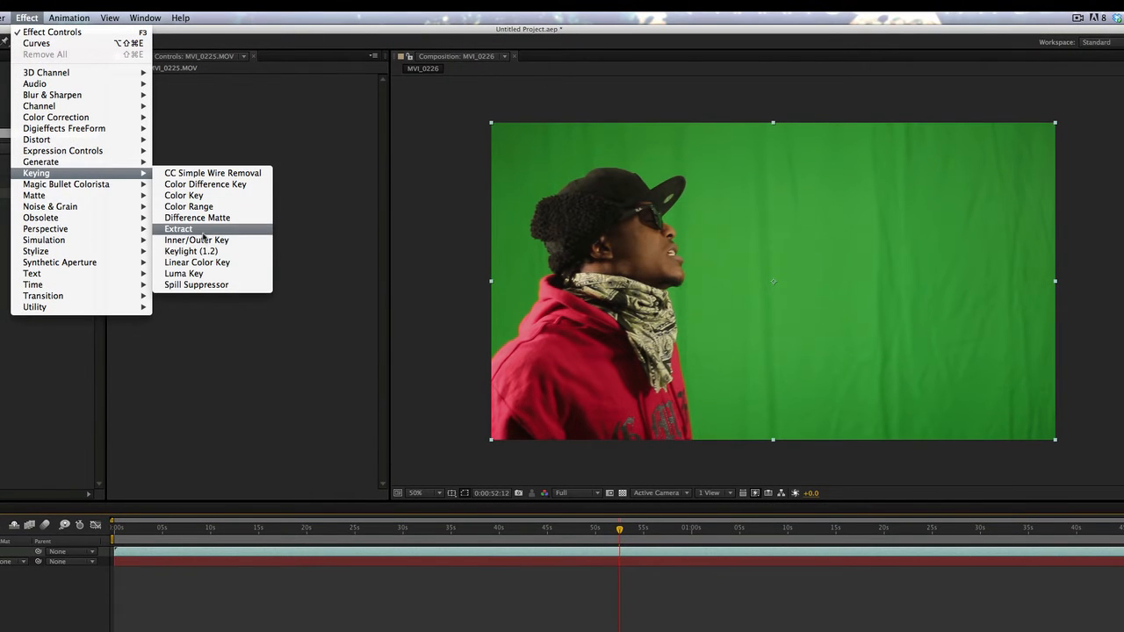
- Apply Keylight to the footage and sample the green backdrop as the Screen Colour
{"action": "left_click", "coordinate": [189, 251]}
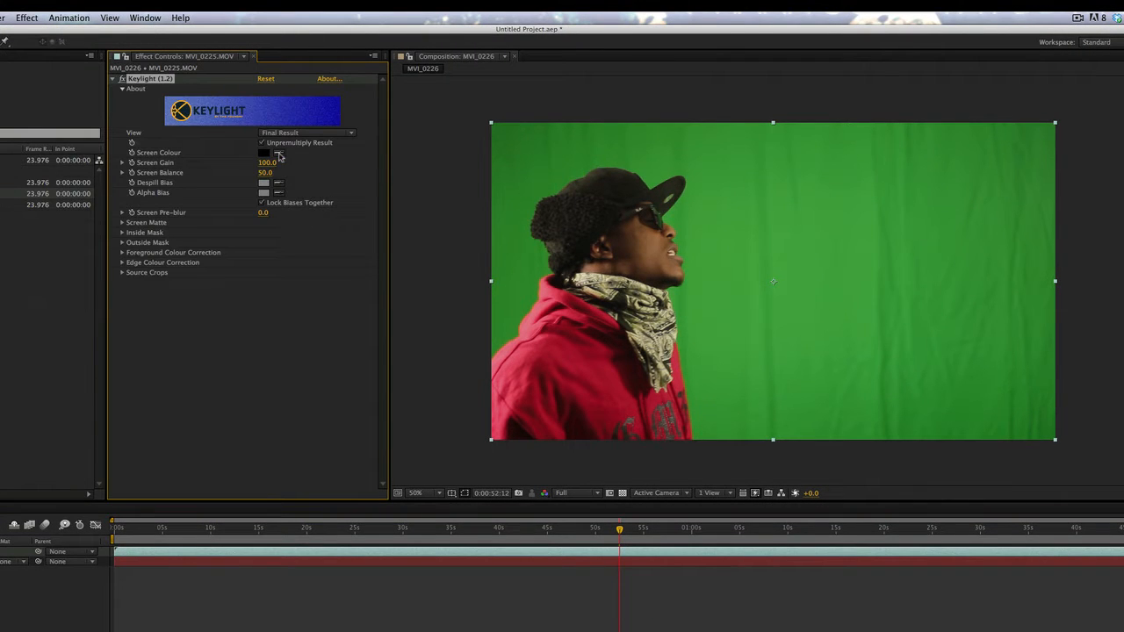
{"action": "left_click", "coordinate": [261, 142]}
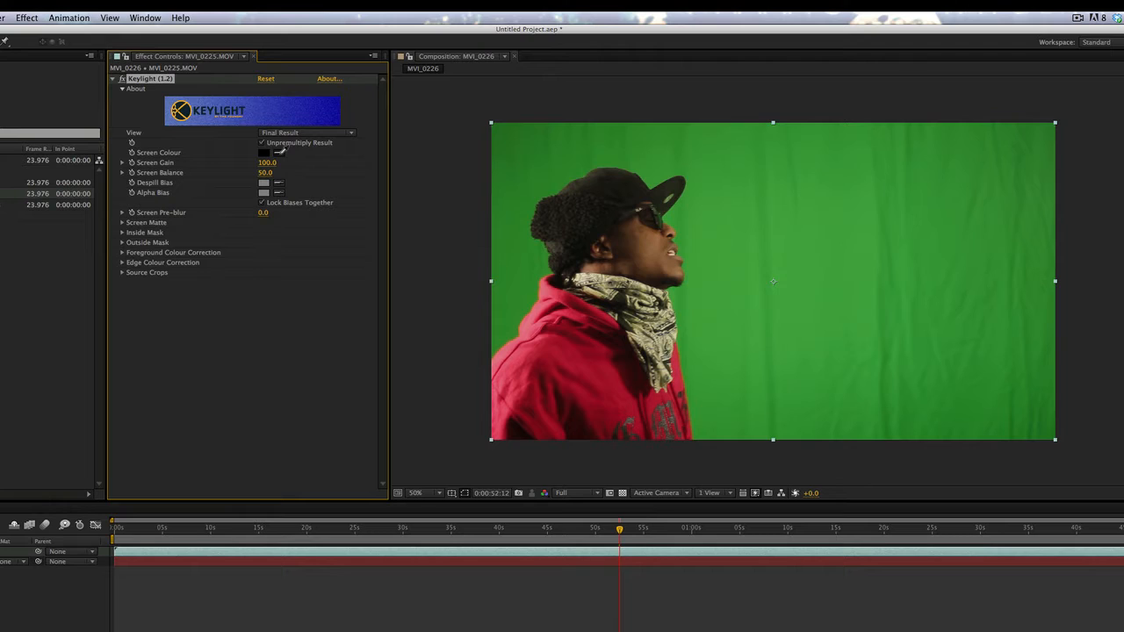
{"action": "mouse_move", "coordinate": [852, 208]}
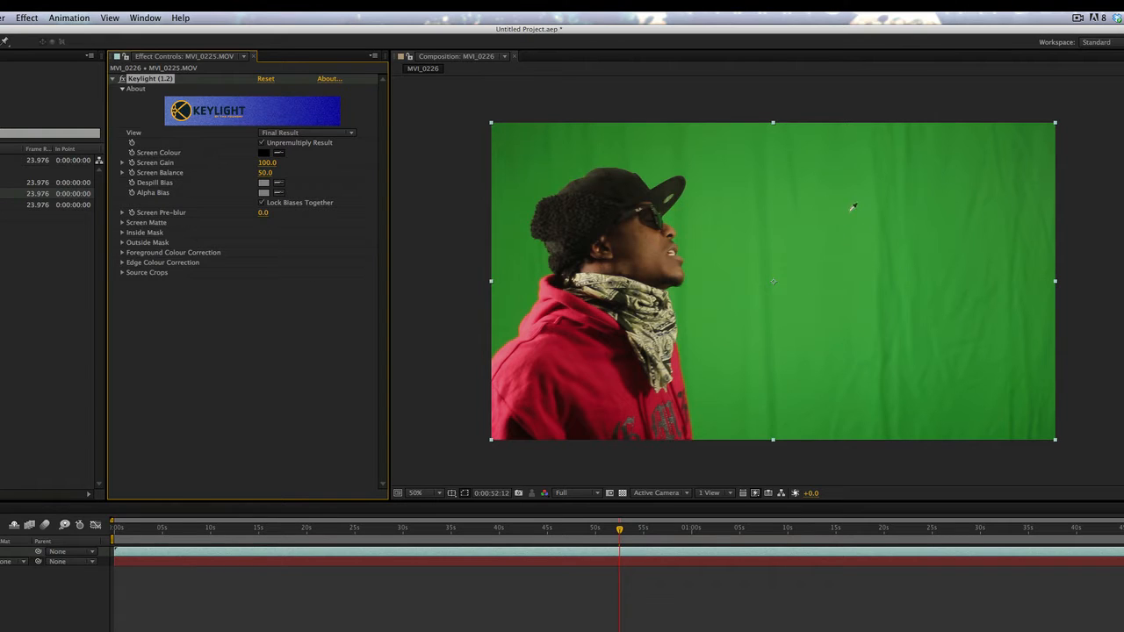
{"action": "mouse_move", "coordinate": [857, 218]}
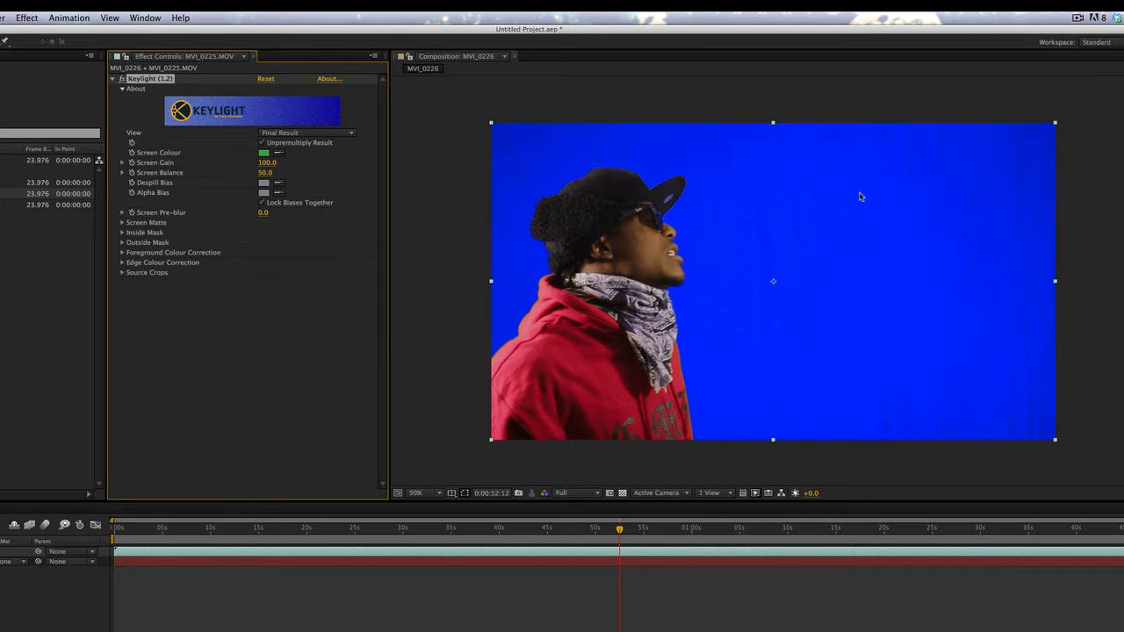
{"action": "mouse_move", "coordinate": [686, 376]}
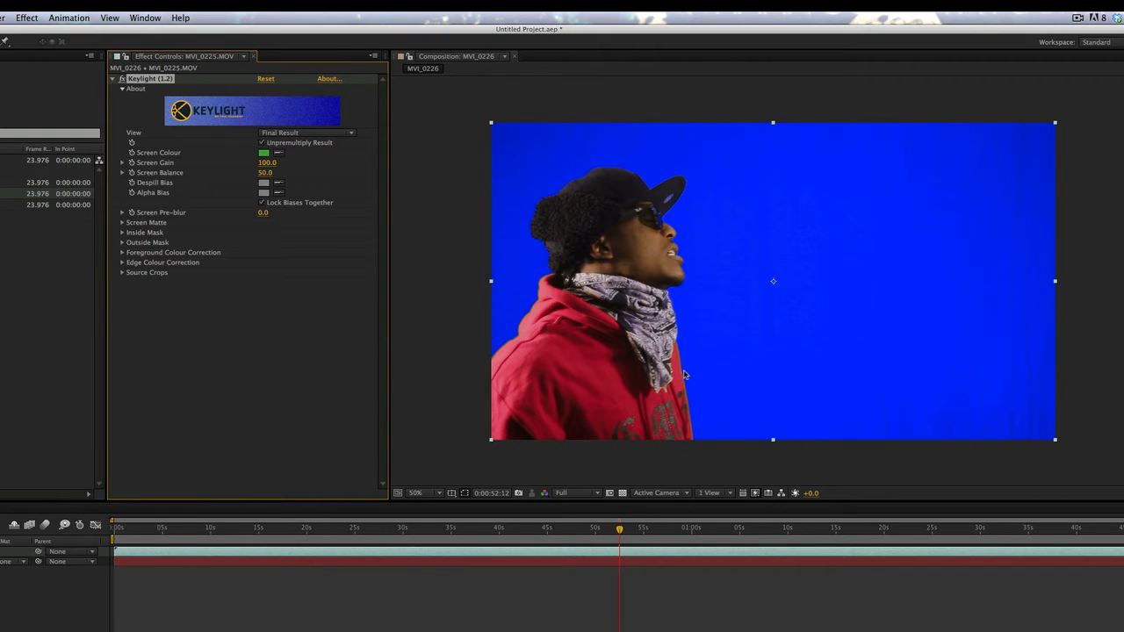
{"action": "mouse_move", "coordinate": [718, 355]}
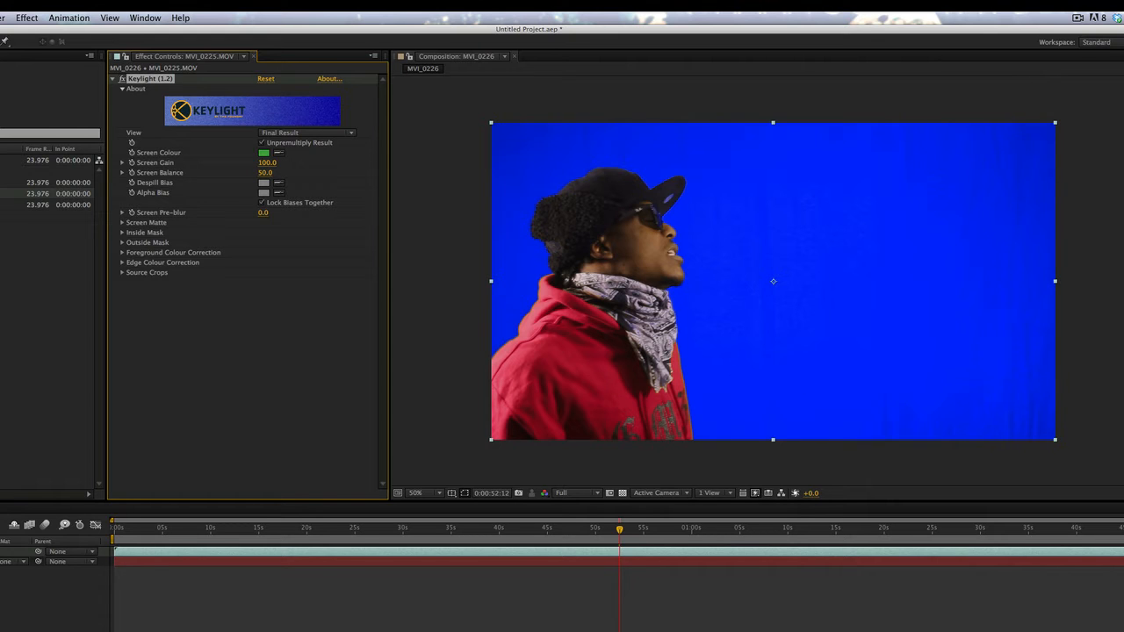
{"action": "left_click", "coordinate": [418, 492]}
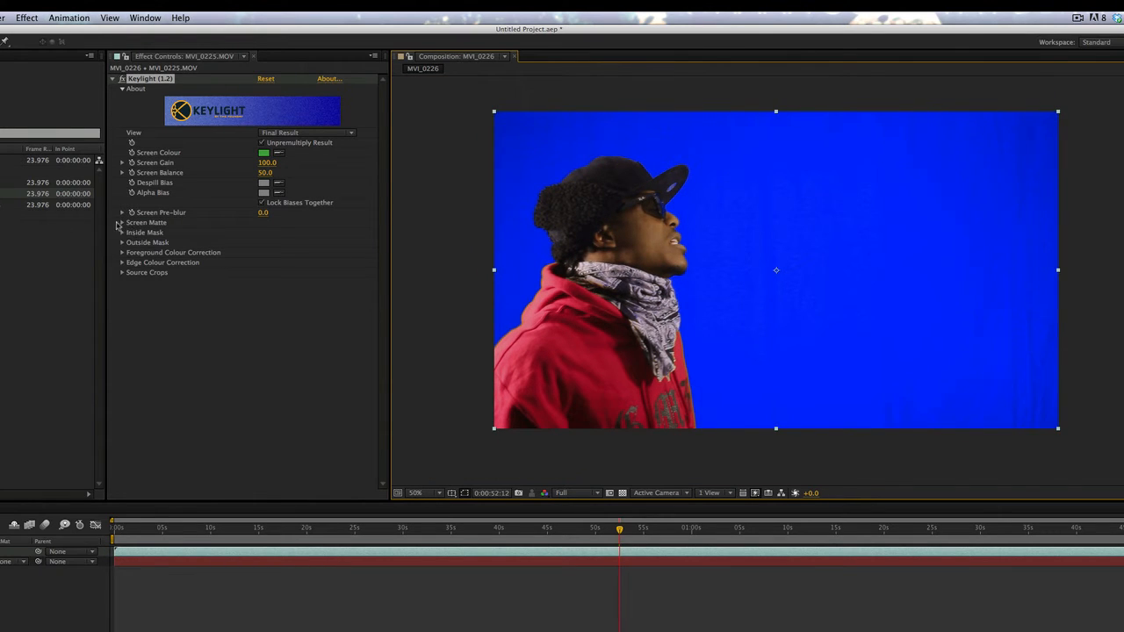
- Expand Keylight's Screen Matte group and raise Clip Black to tighten the key
{"action": "left_click", "coordinate": [121, 222]}
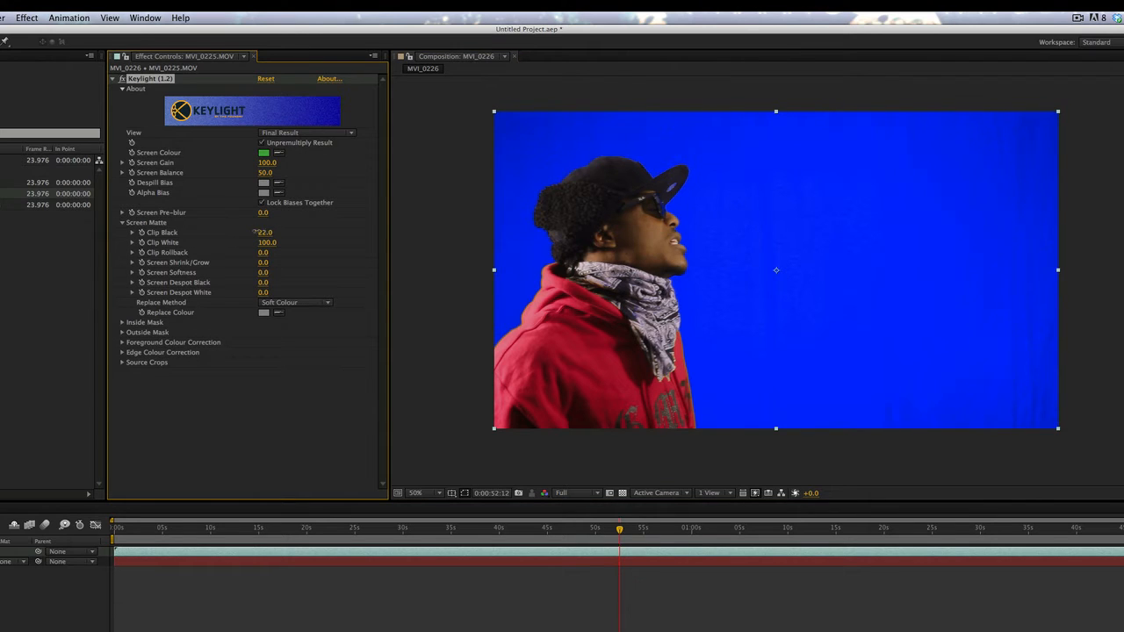
{"action": "left_click_drag", "start_coordinate": [263, 231], "coordinate": [273, 231]}
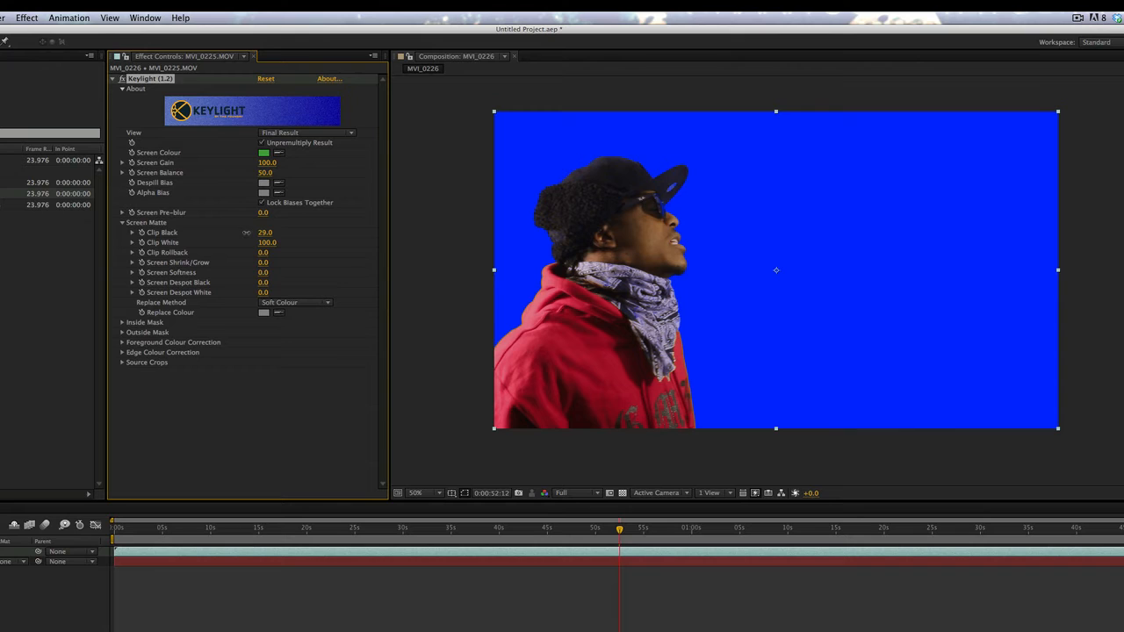
{"action": "left_click_drag", "start_coordinate": [265, 232], "coordinate": [281, 232]}
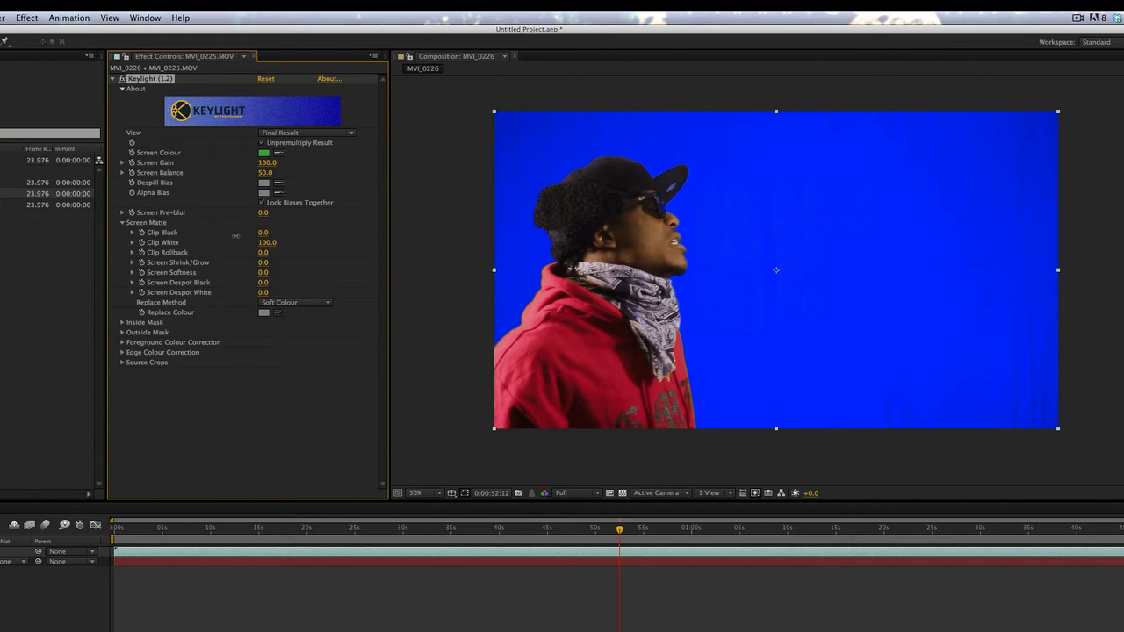
{"action": "left_click_drag", "start_coordinate": [267, 232], "coordinate": [277, 232]}
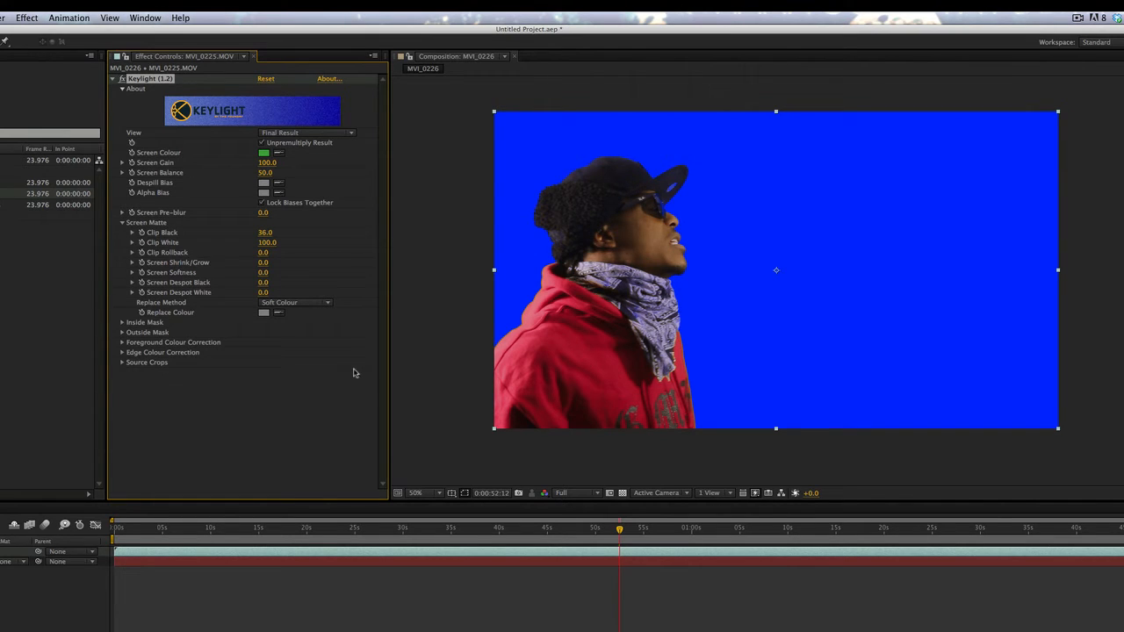
{"action": "mouse_move", "coordinate": [298, 232]}
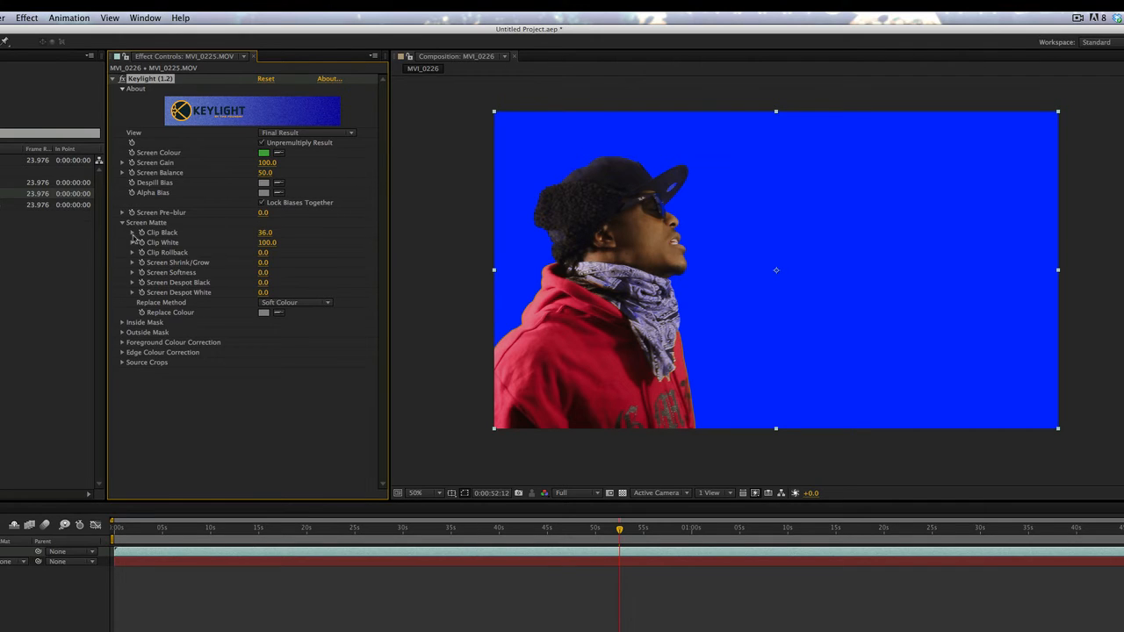
{"action": "left_click", "coordinate": [123, 221]}
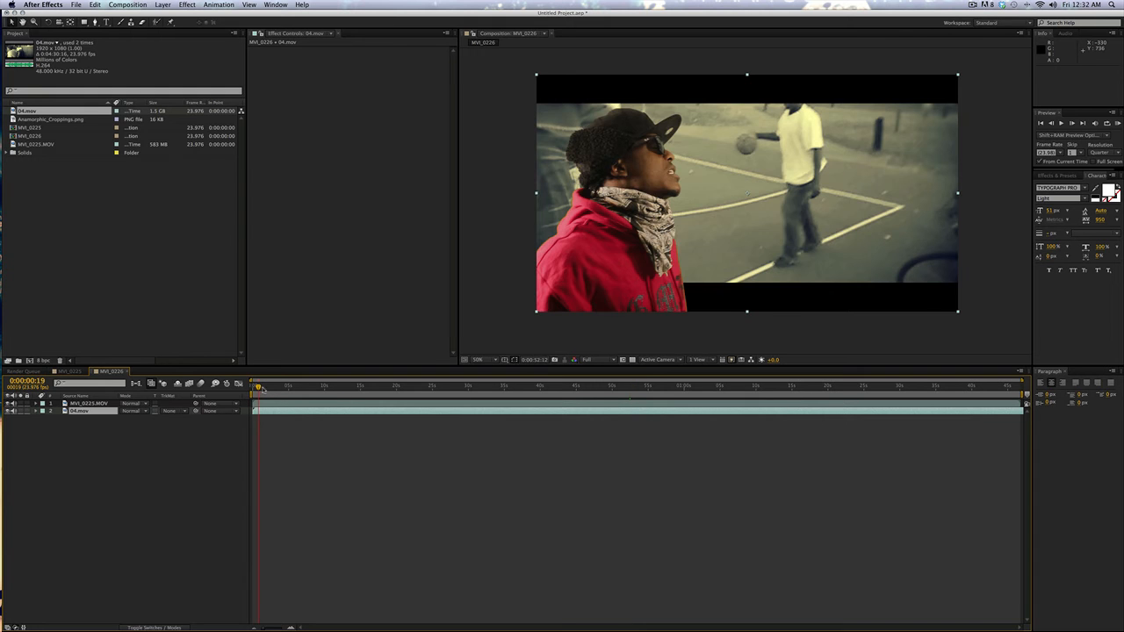
- Place the 04.mov clip in the timeline beneath the keyed MVI_0225.MOV layer
{"action": "left_click", "coordinate": [283, 386]}
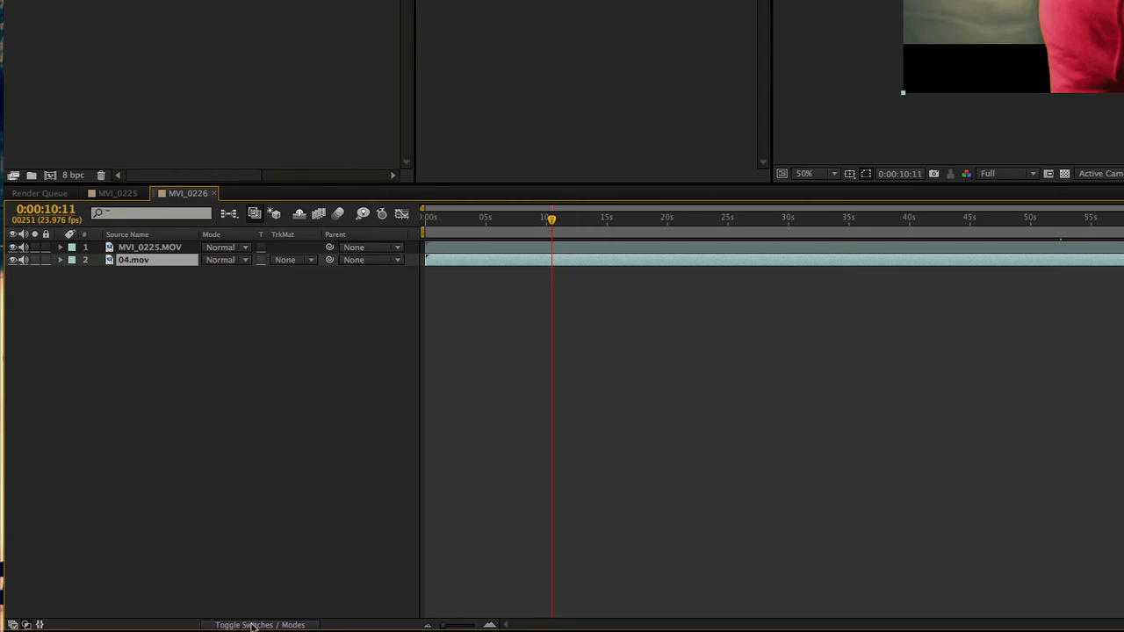
- Rename layer 2 to 'Video Footage' and layer 1 to 'GreenScreenKey'
{"action": "left_click", "coordinate": [249, 626]}
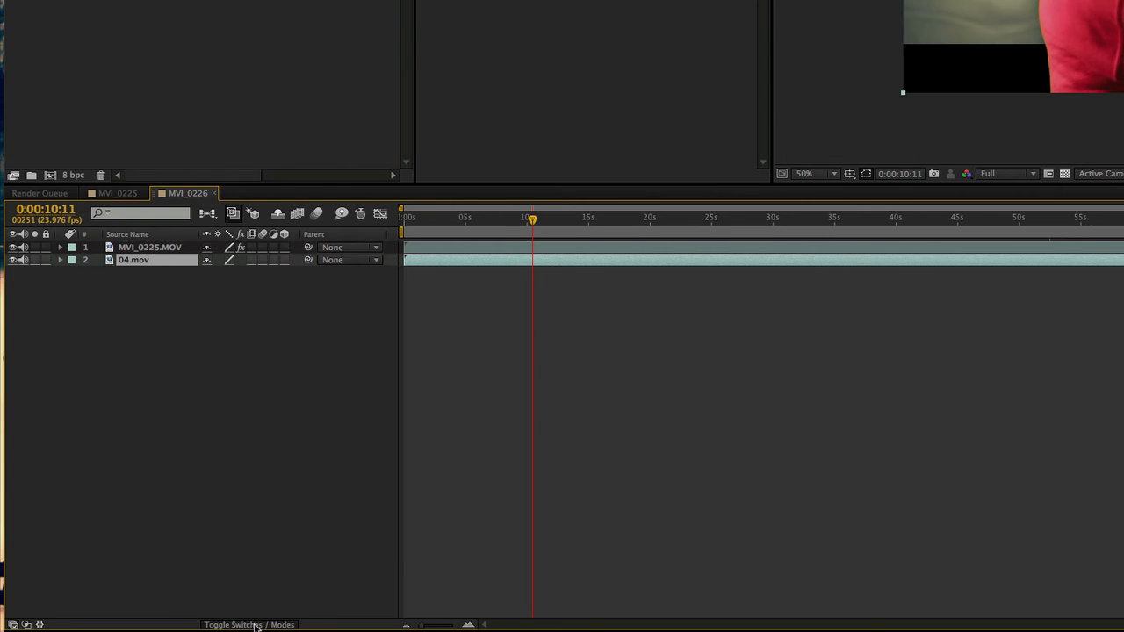
{"action": "left_click", "coordinate": [294, 260]}
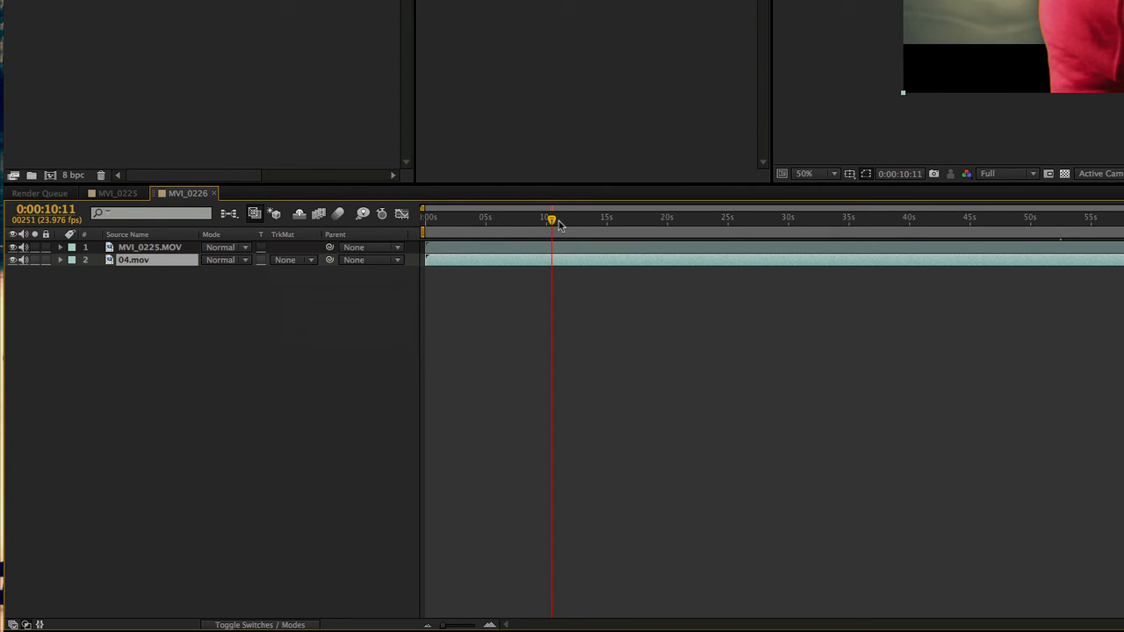
{"action": "double_click", "coordinate": [131, 260]}
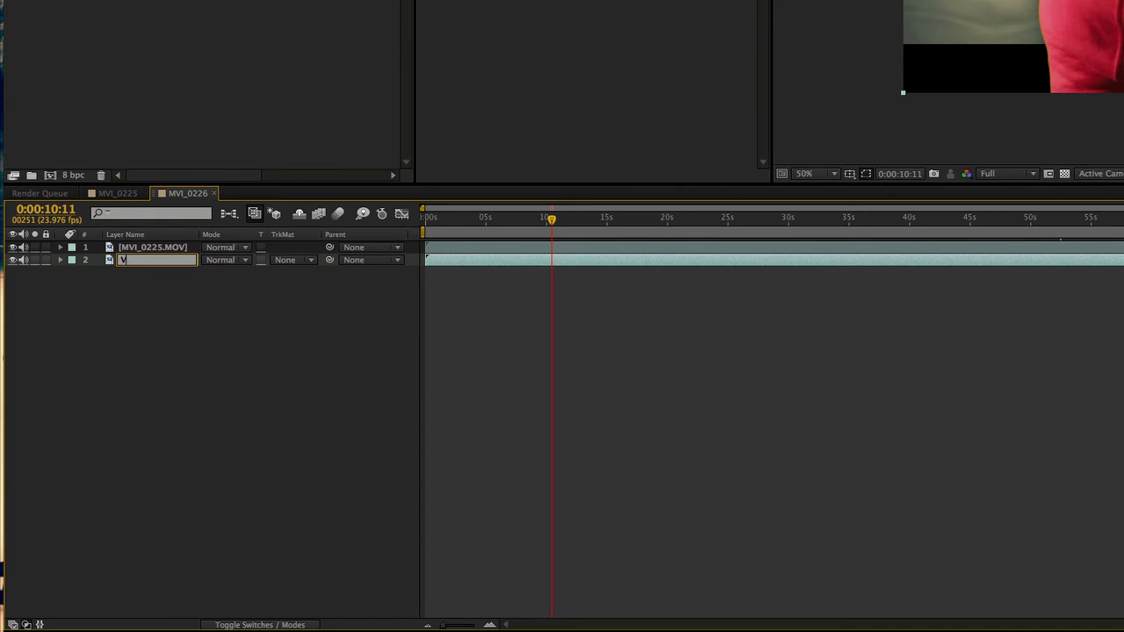
{"action": "type", "text": "Video Footage"}
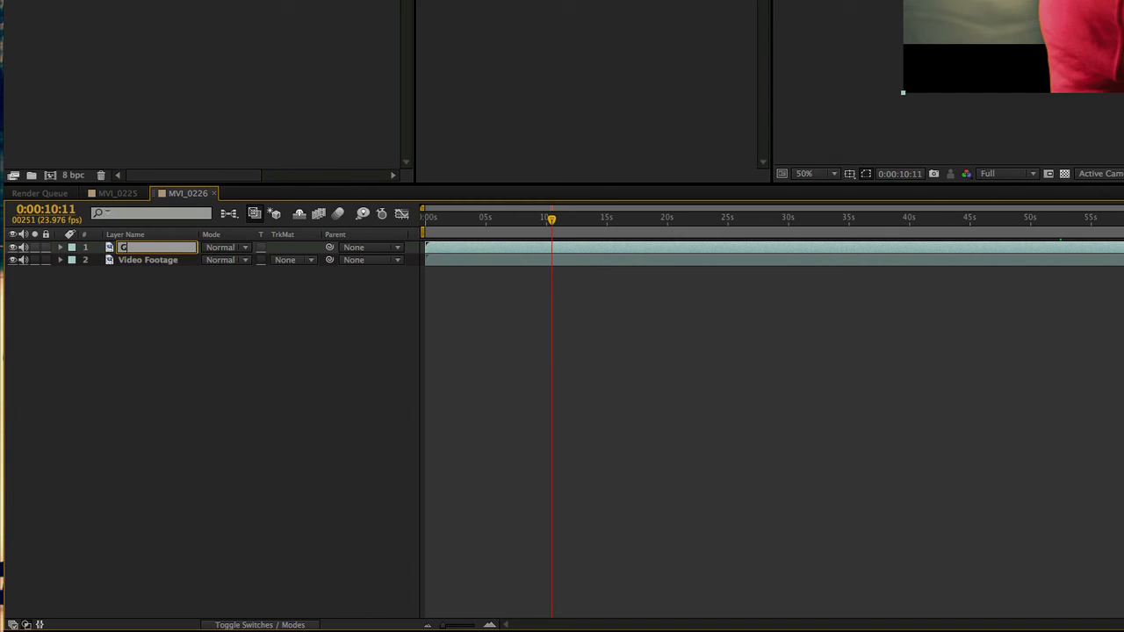
{"action": "type", "text": "GreenScreenKey"}
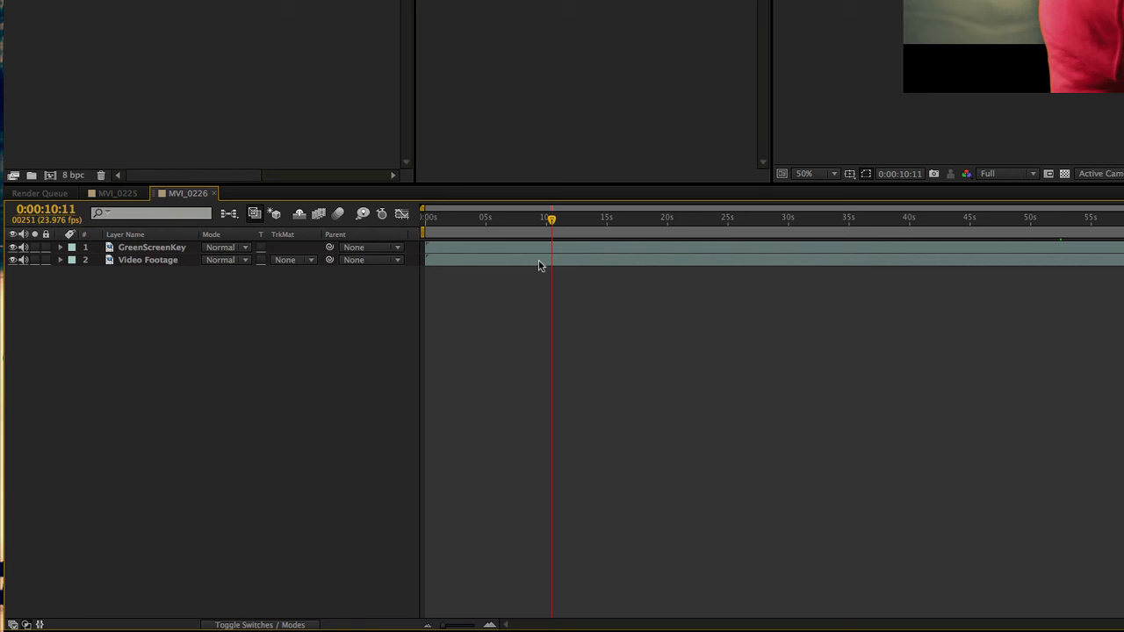
{"action": "left_click", "coordinate": [148, 260]}
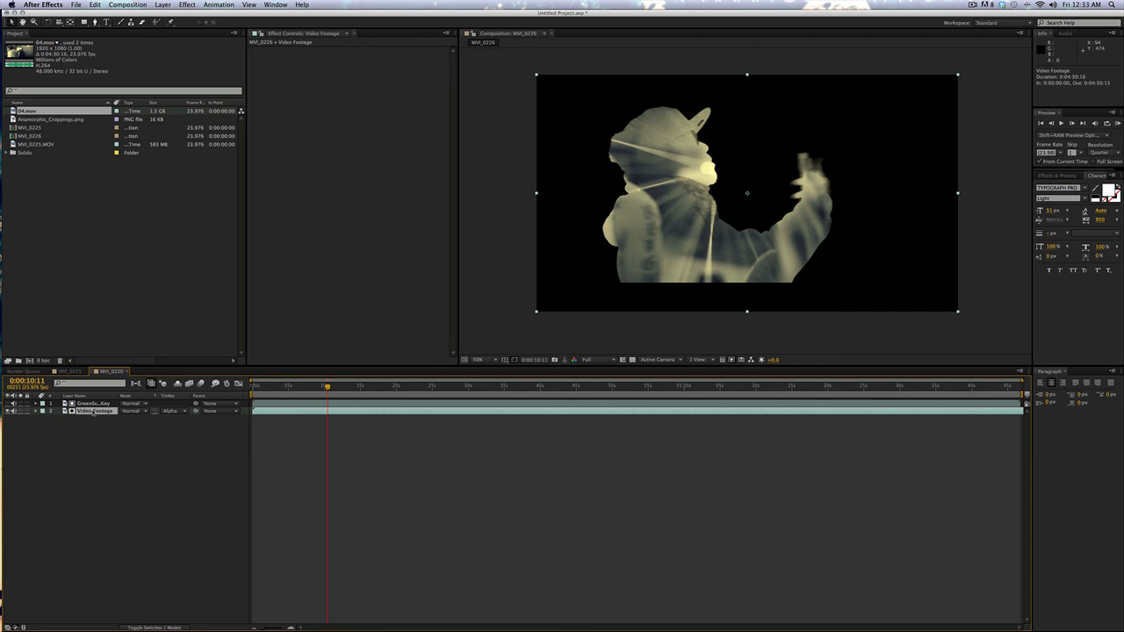
- Reopen Keylight for the GreenScreenKey layer and scrub to several later frames to check the silhouette
{"action": "left_click", "coordinate": [94, 402]}
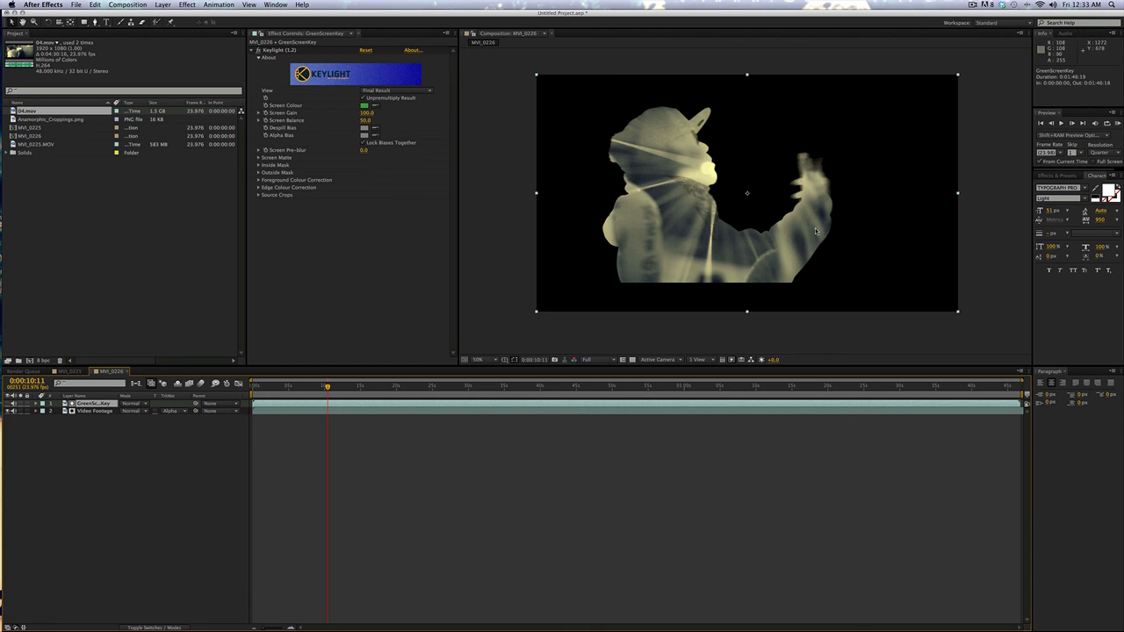
{"action": "mouse_move", "coordinate": [724, 119]}
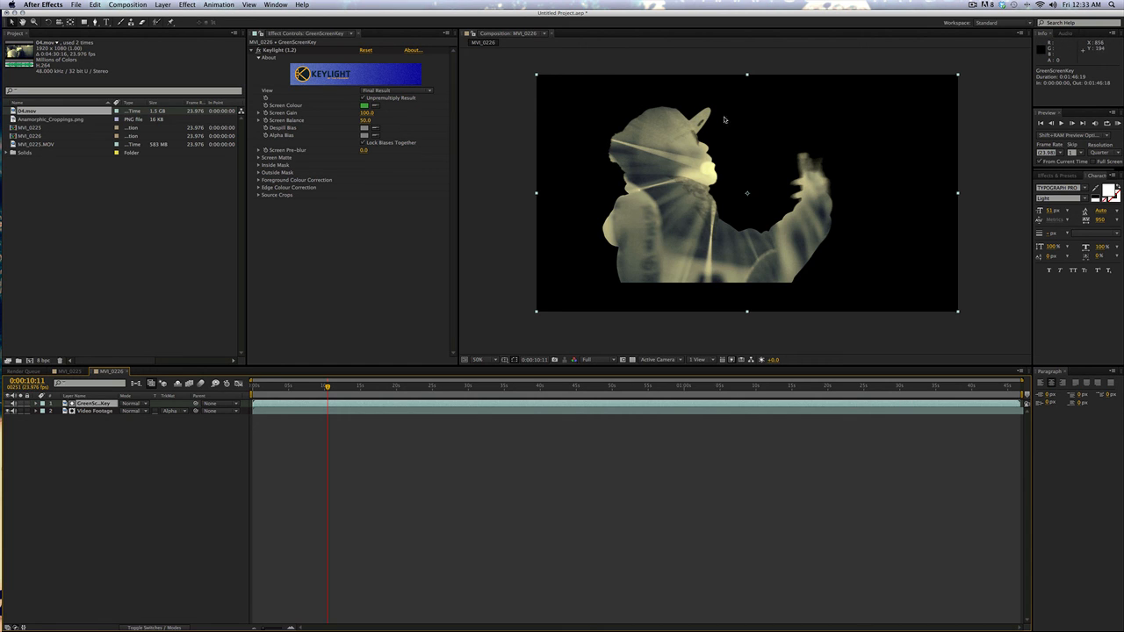
{"action": "mouse_move", "coordinate": [218, 249]}
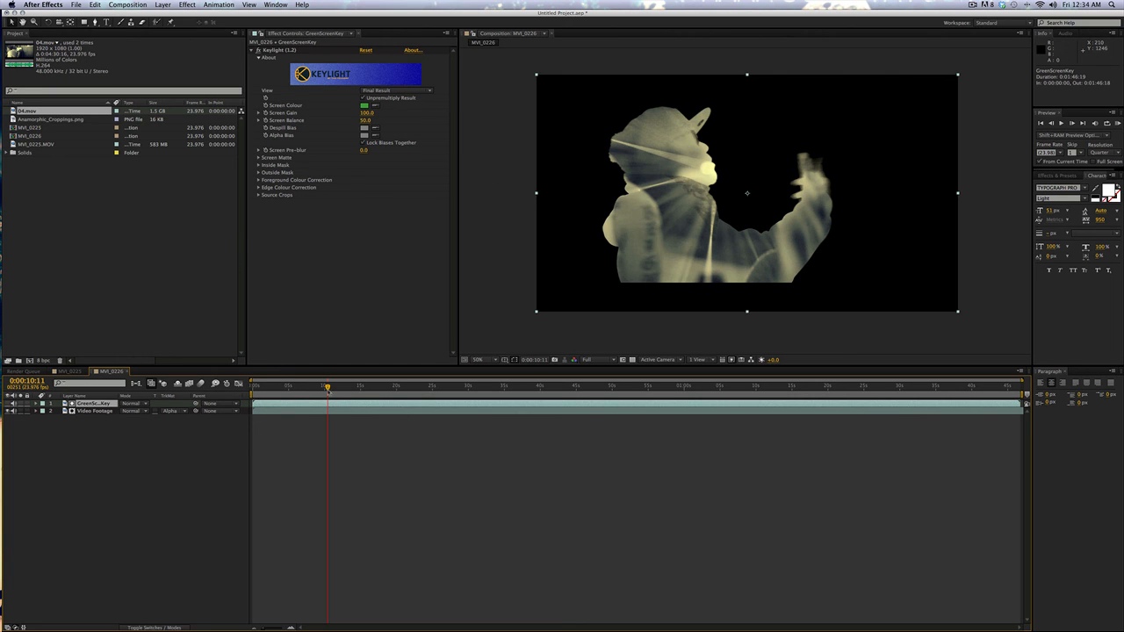
{"action": "mouse_move", "coordinate": [355, 393]}
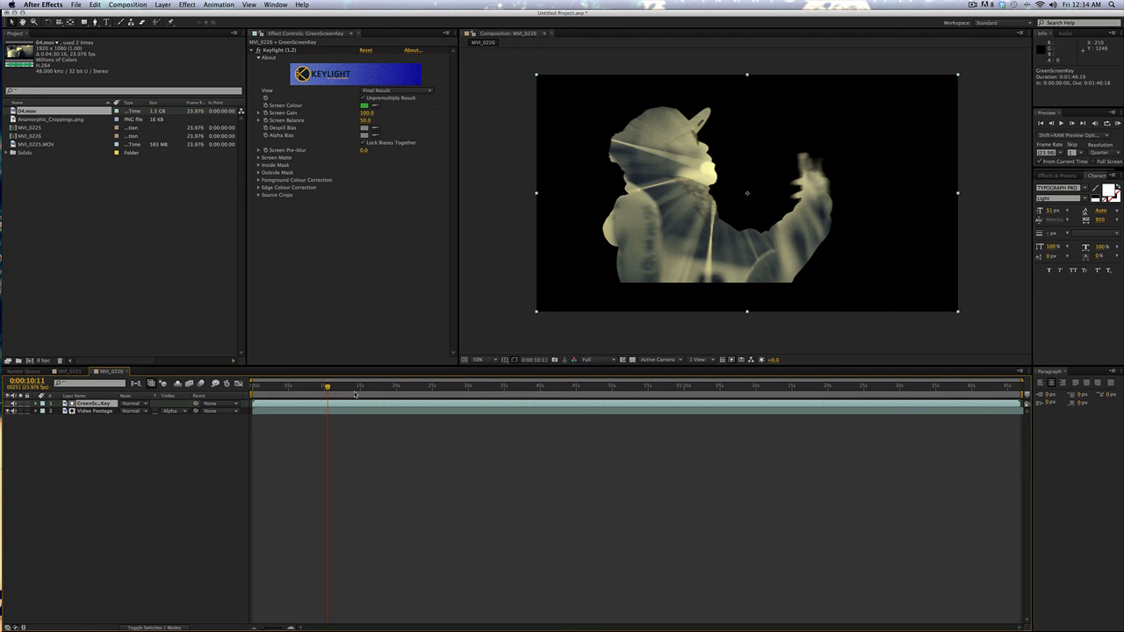
{"action": "left_click", "coordinate": [392, 386]}
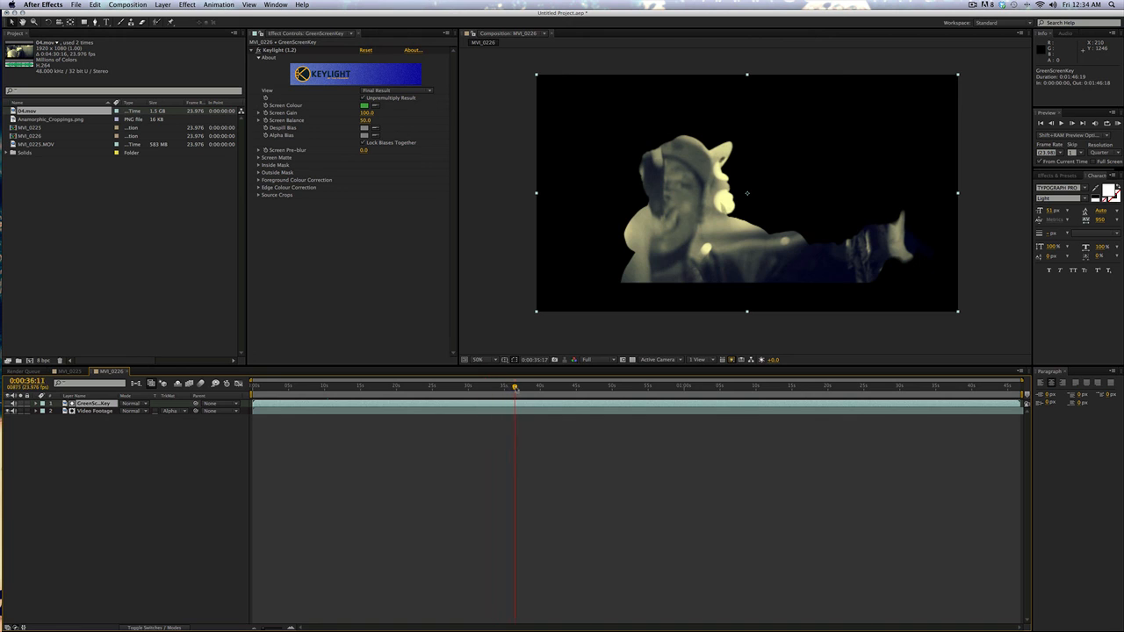
{"action": "left_click", "coordinate": [552, 386]}
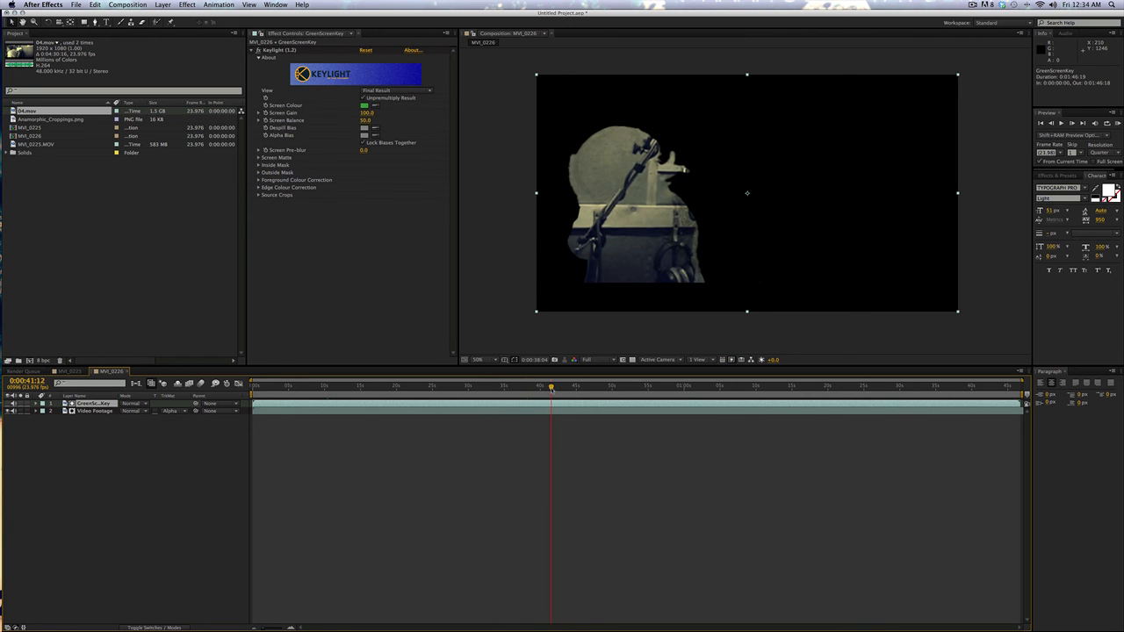
{"action": "left_click", "coordinate": [600, 386]}
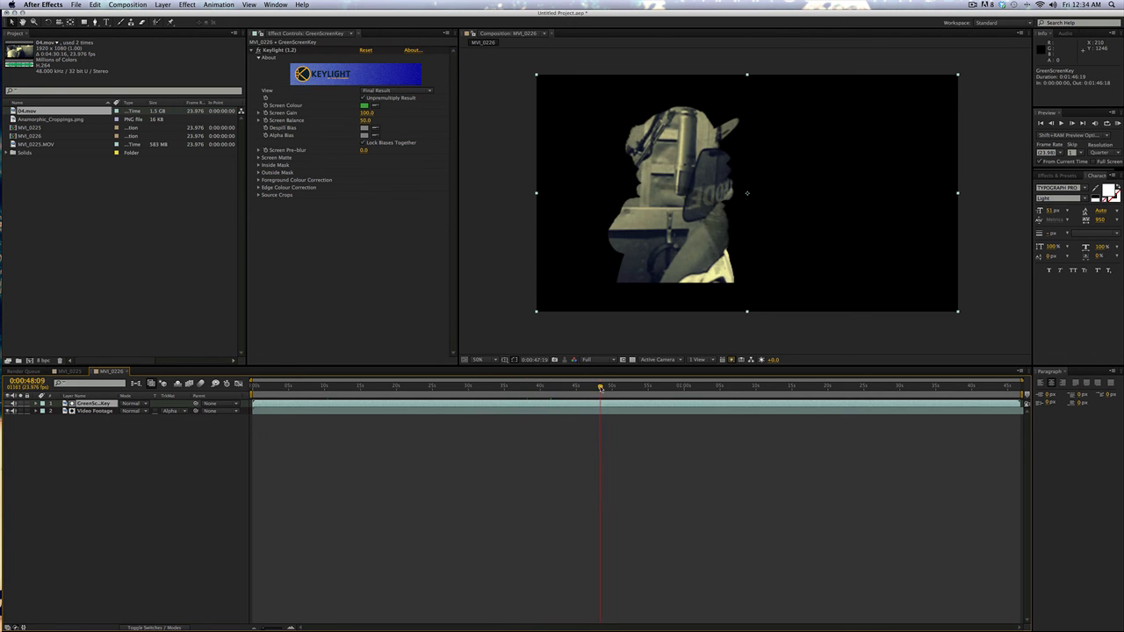